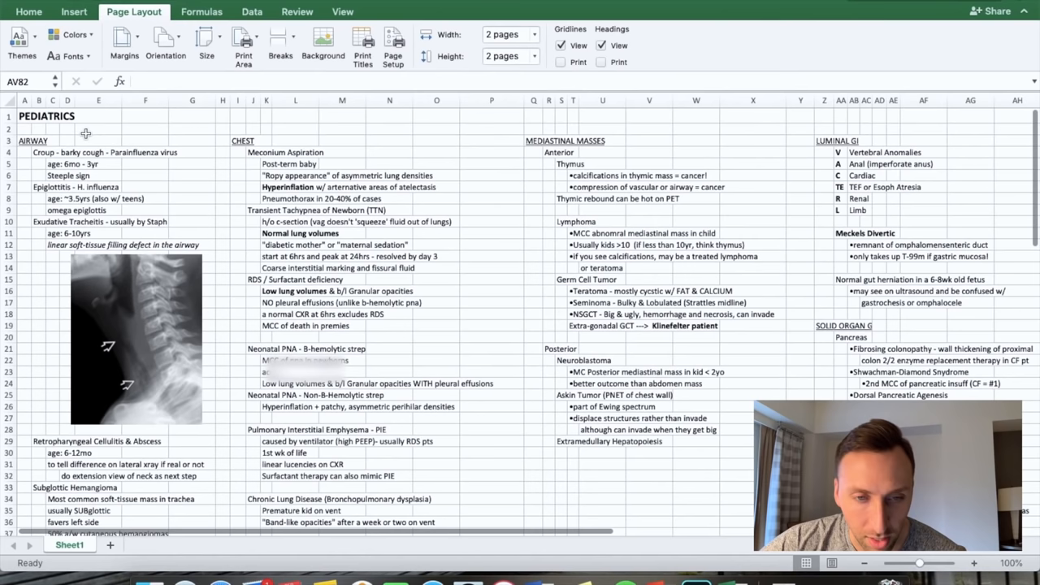
scroll("down", 3)
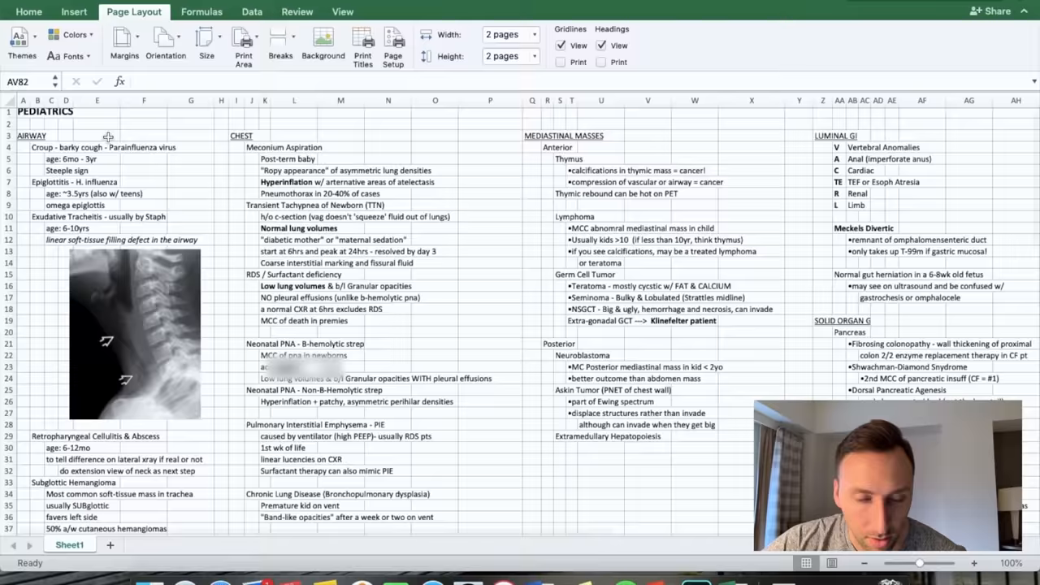
scroll("right", 3)
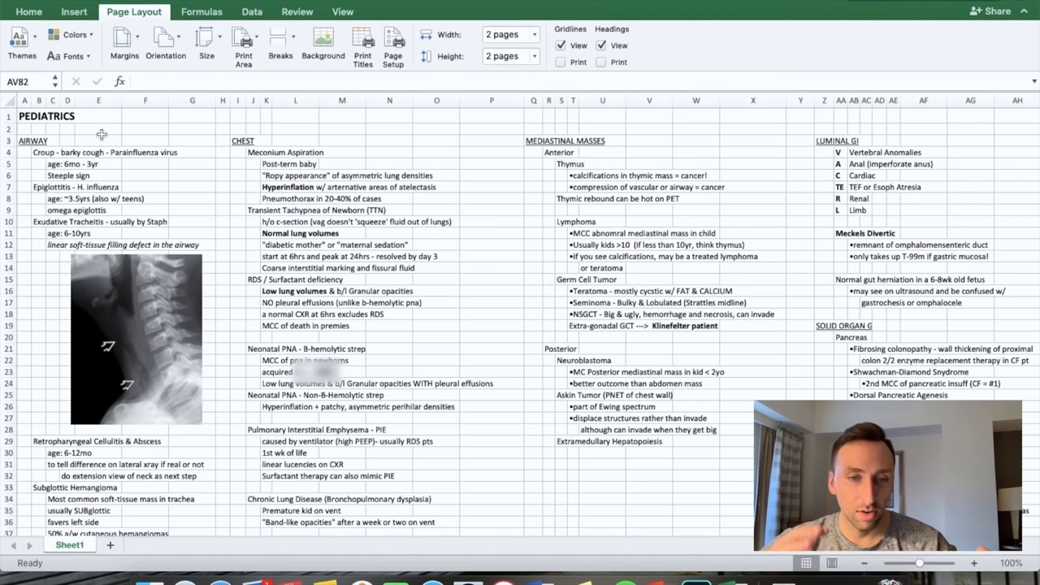
scroll("right", 3)
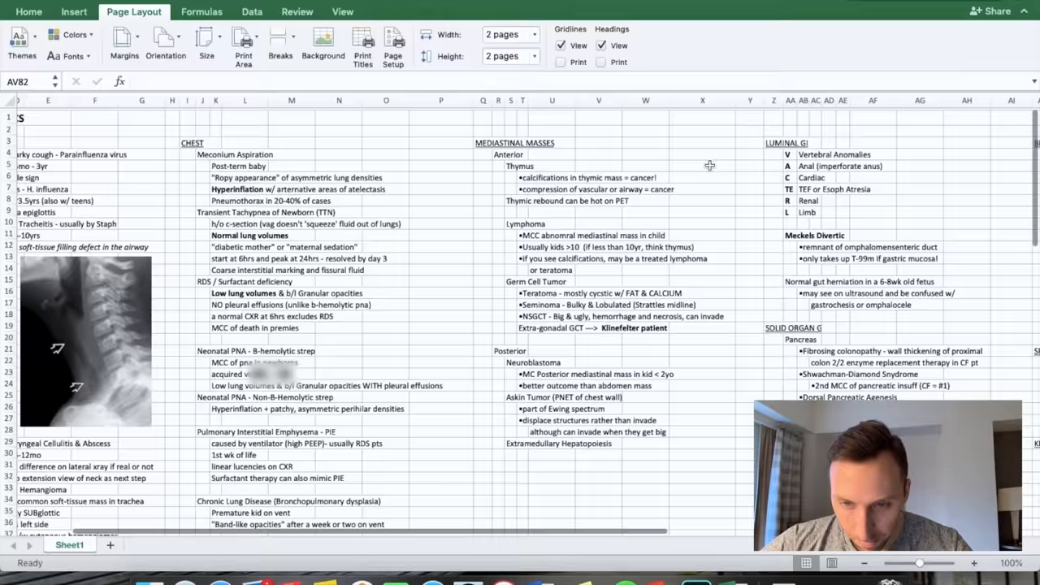
scroll("right", 3)
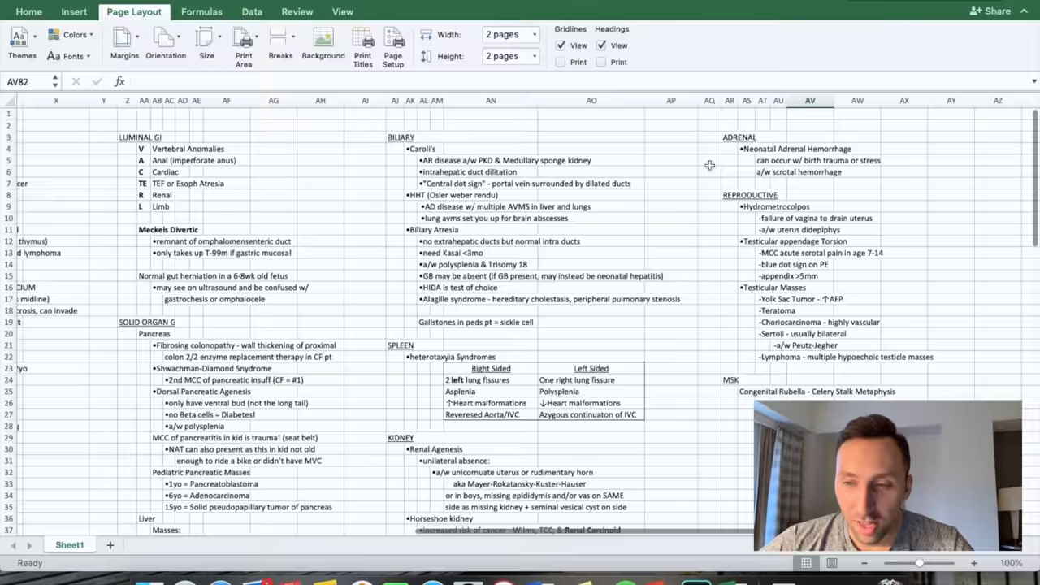